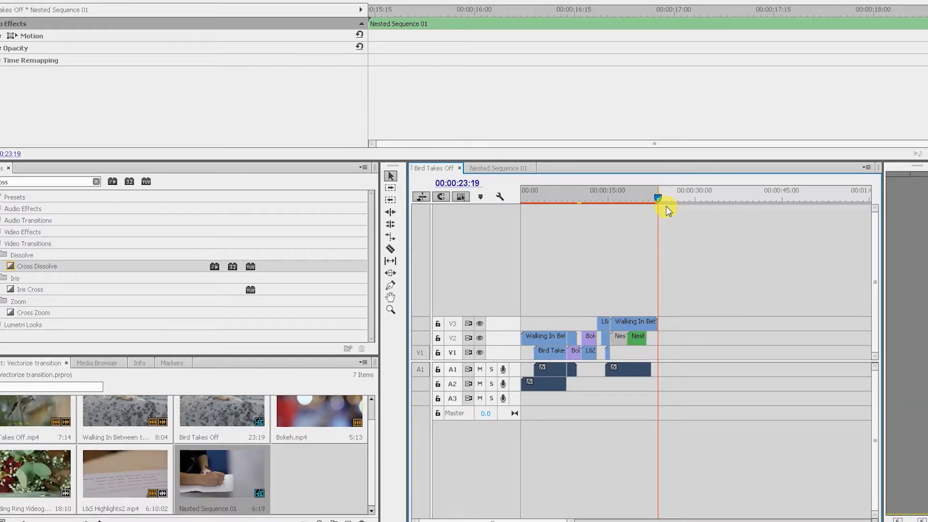
Step: Play the Bird Takes Off sequence from 00:00 to watch the hills-to-bird dissolve
click(556, 197)
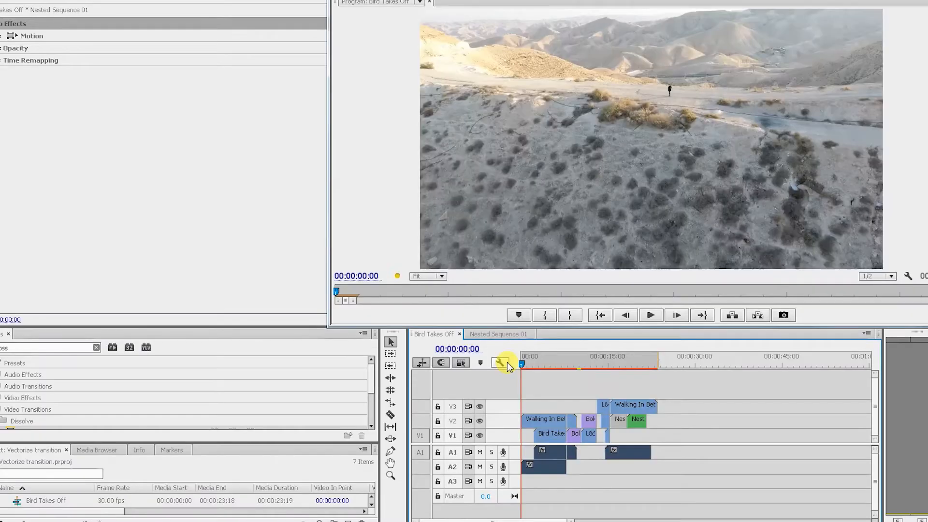
click(649, 314)
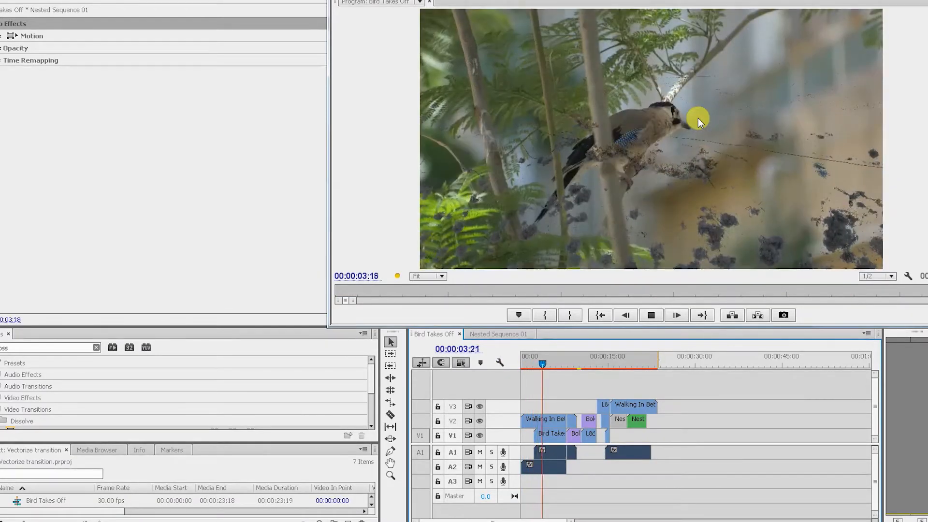
click(649, 314)
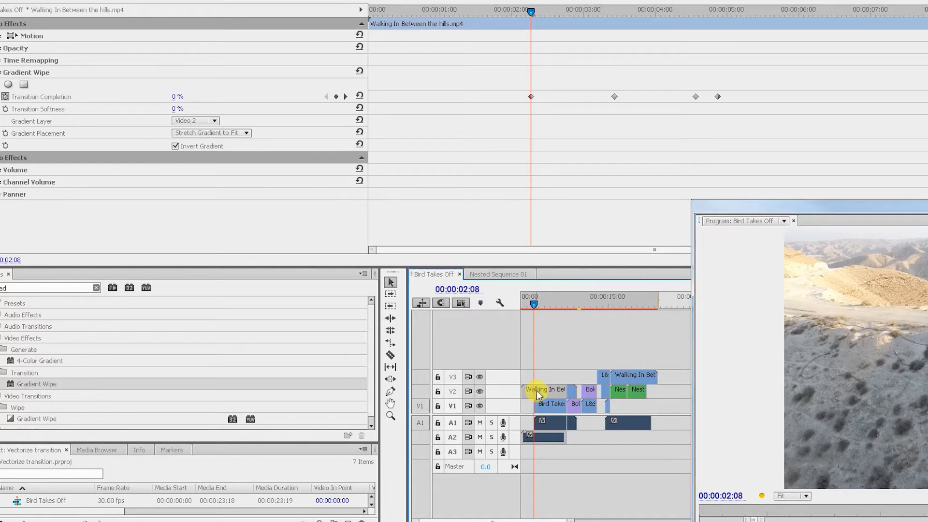
Step: Select the Walking In Between the hills clip on V2 to show its Gradient Wipe
click(551, 404)
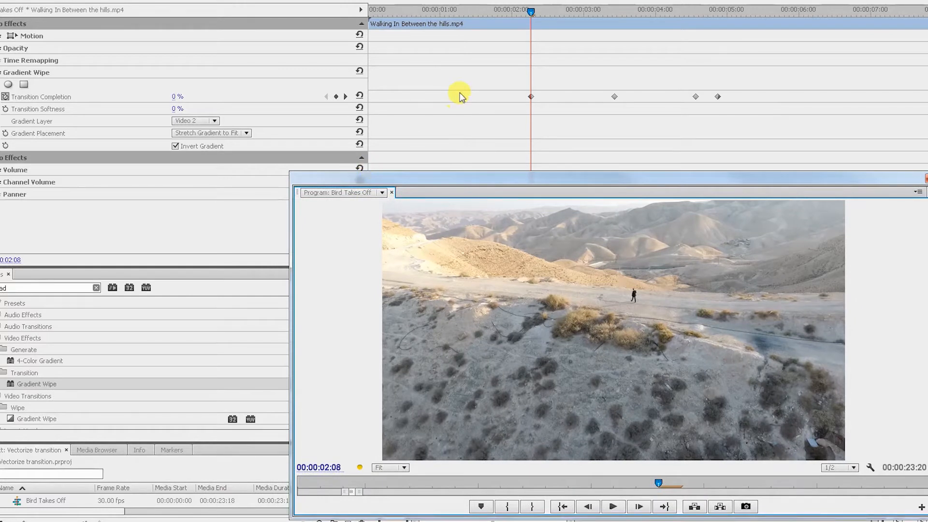
mouse_move(642, 277)
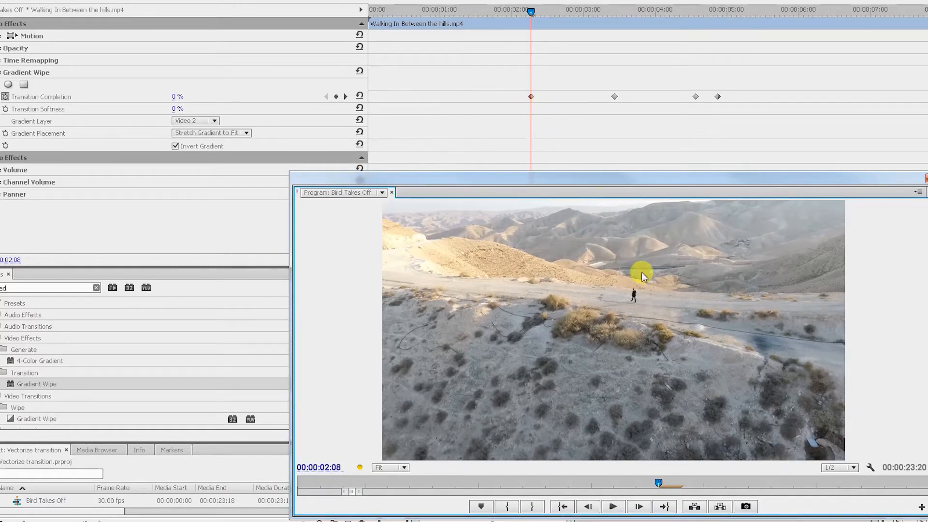
mouse_move(633, 295)
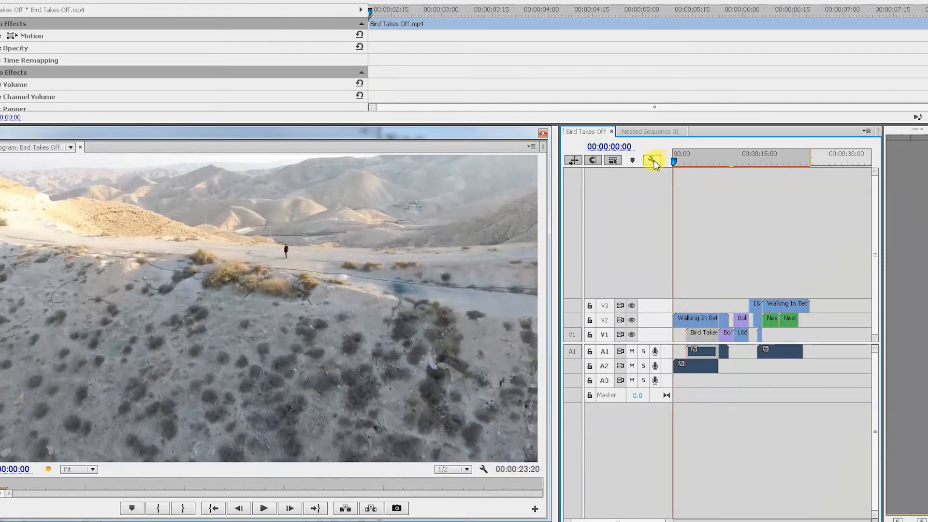
Step: Keyframe Transition Completion at 0% at 2:15 and 65% at 3:15
click(264, 508)
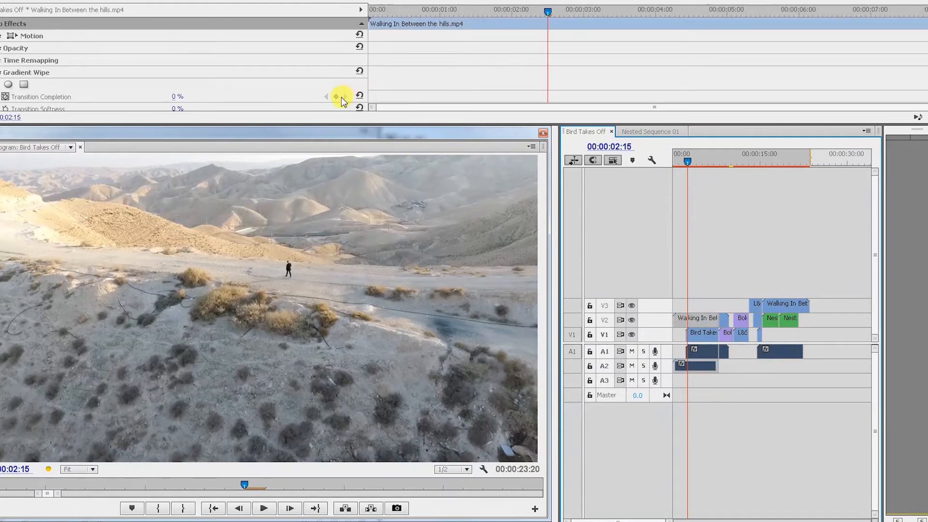
click(336, 95)
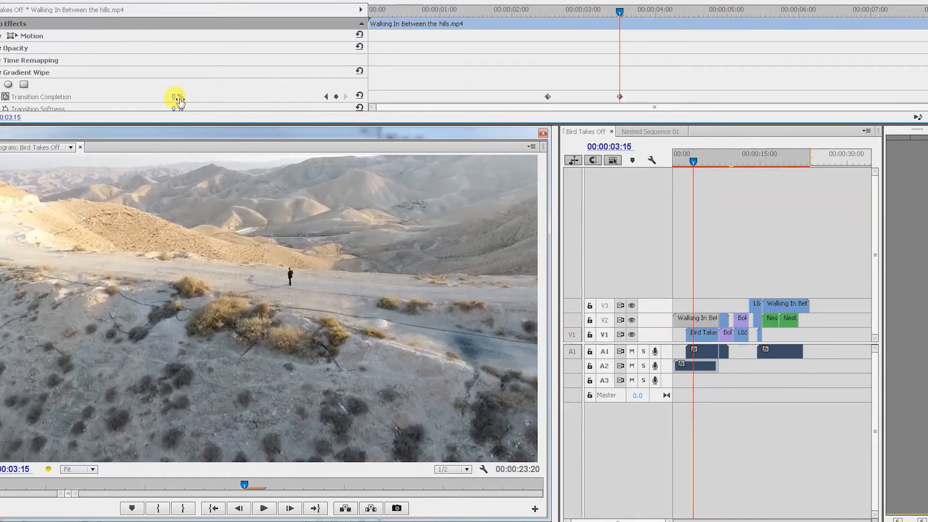
click(178, 97)
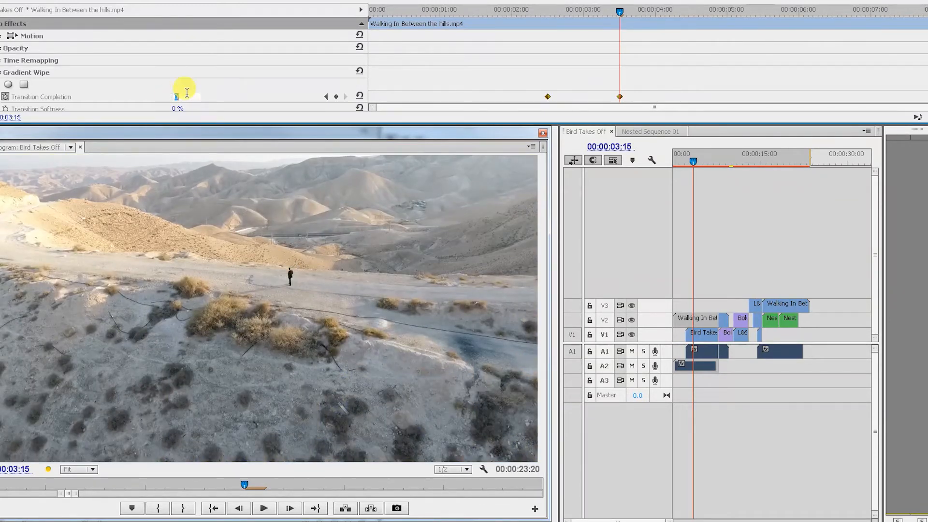
drag(177, 97, 178, 97)
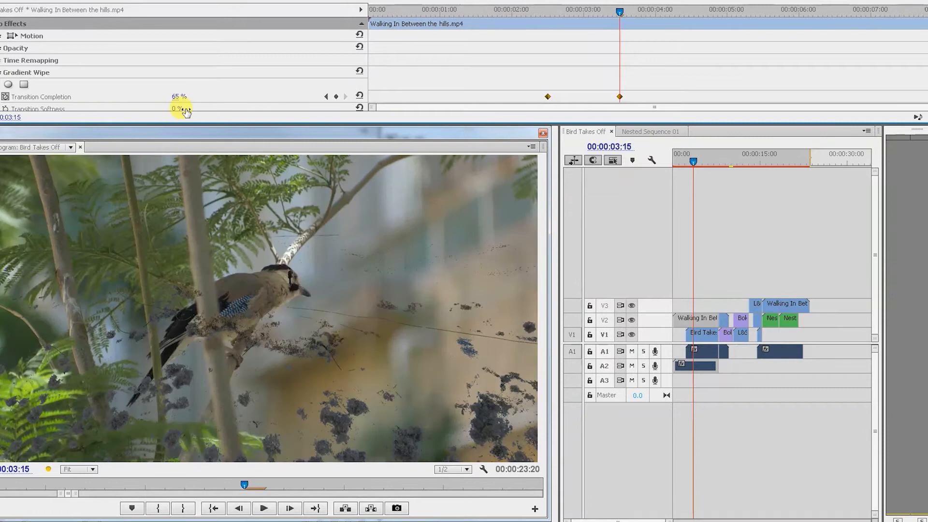
mouse_move(289, 284)
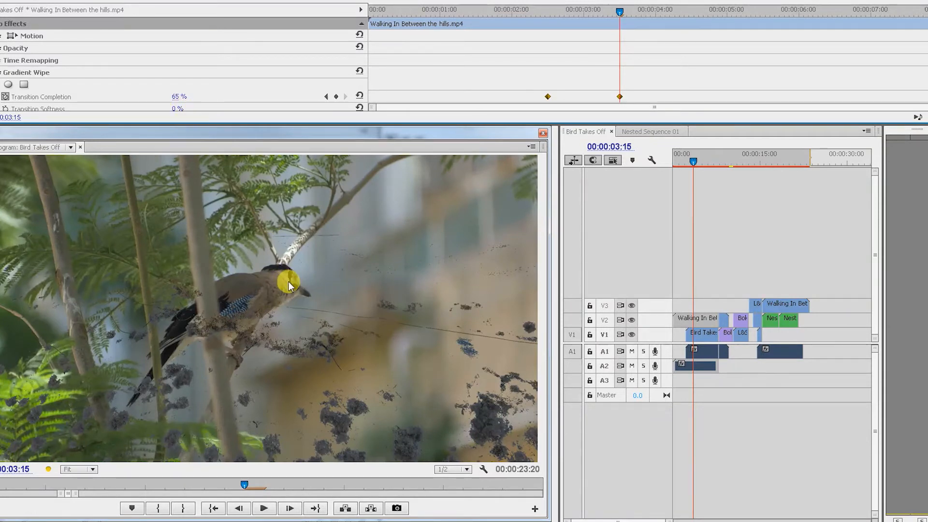
mouse_move(500, 401)
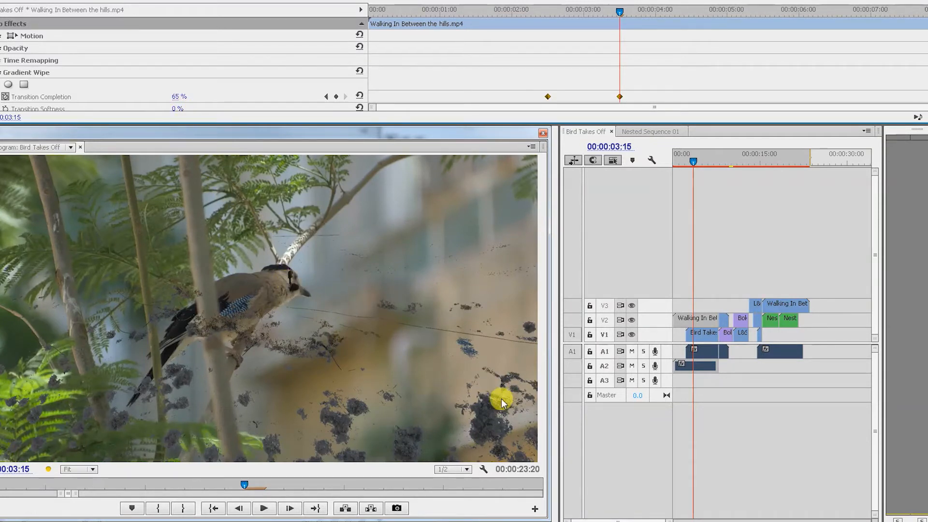
mouse_move(449, 377)
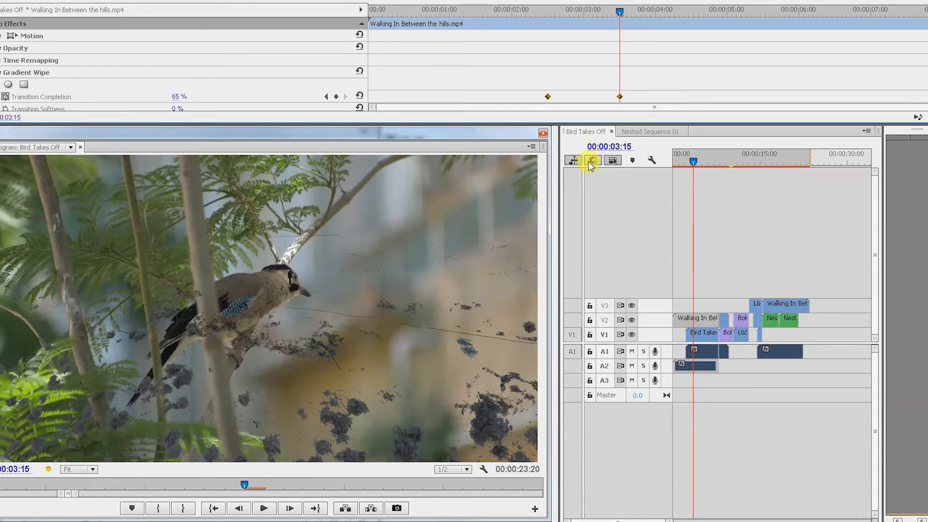
Step: Add a 65% completion keyframe at 6:20 and a 100% keyframe at 6:28
click(263, 508)
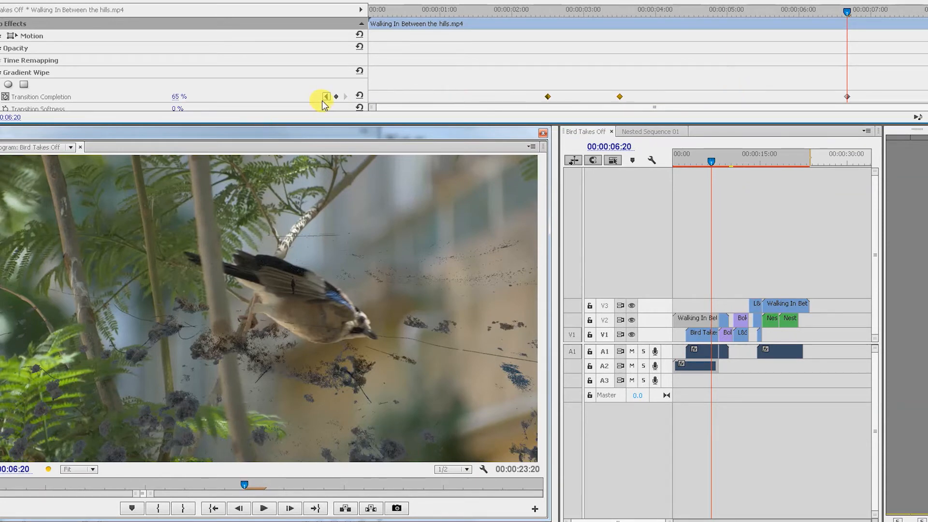
click(263, 508)
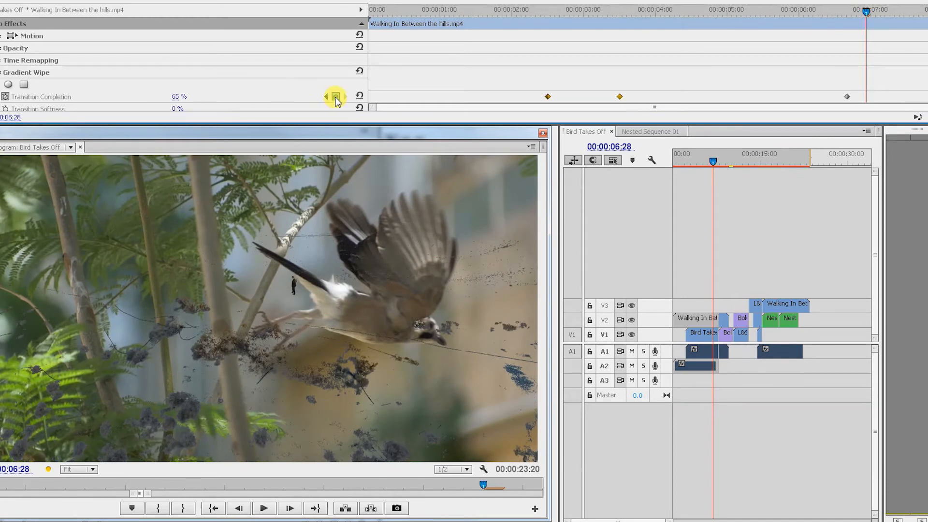
click(335, 95)
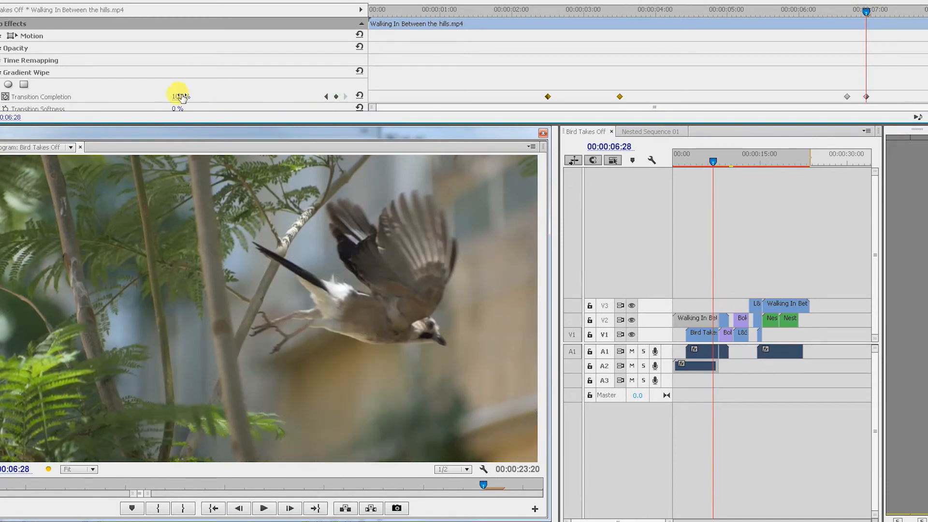
click(681, 161)
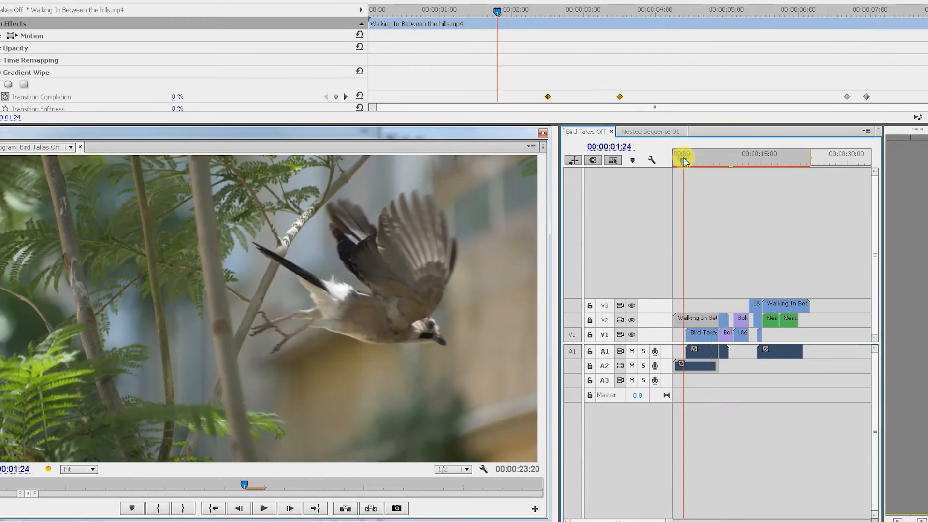
click(263, 508)
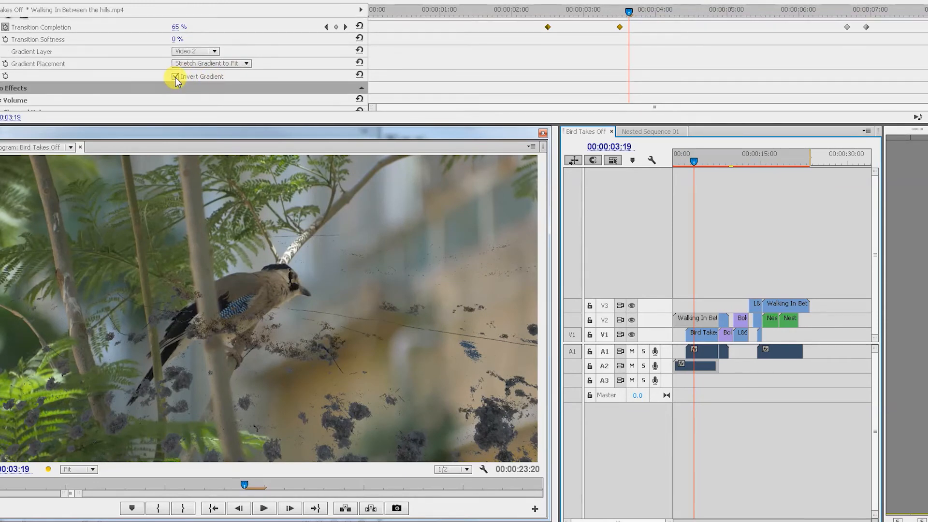
click(175, 76)
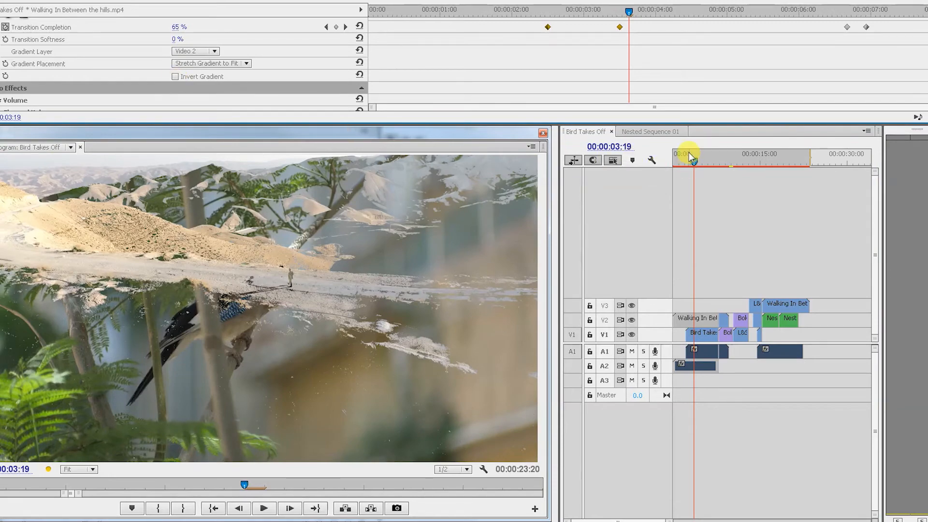
click(264, 508)
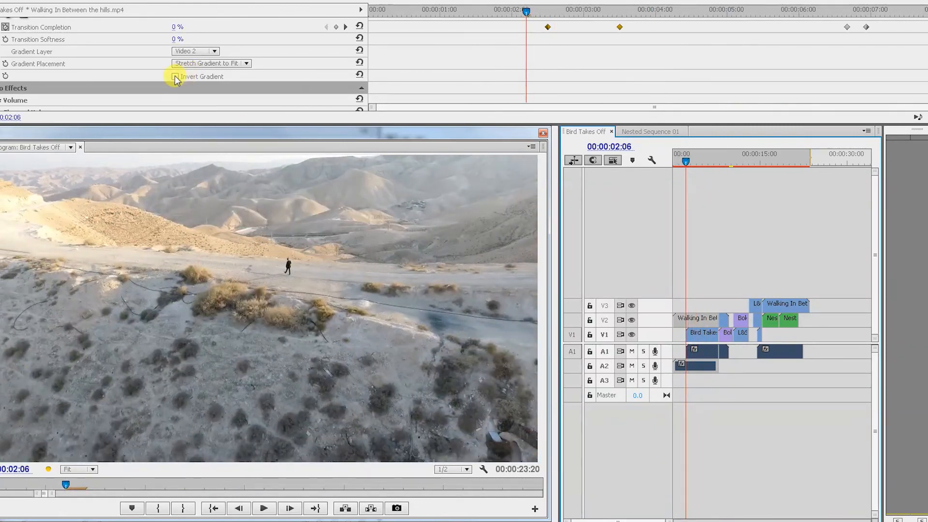
click(176, 78)
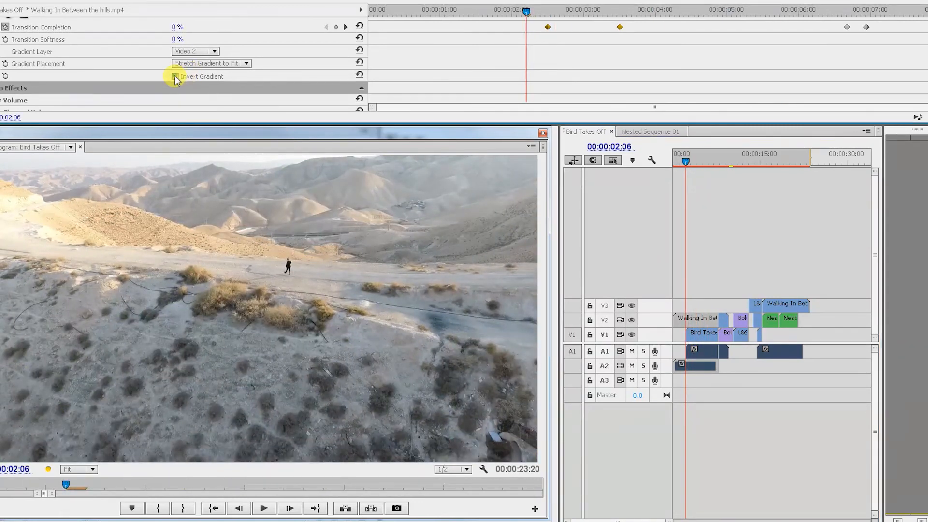
click(263, 508)
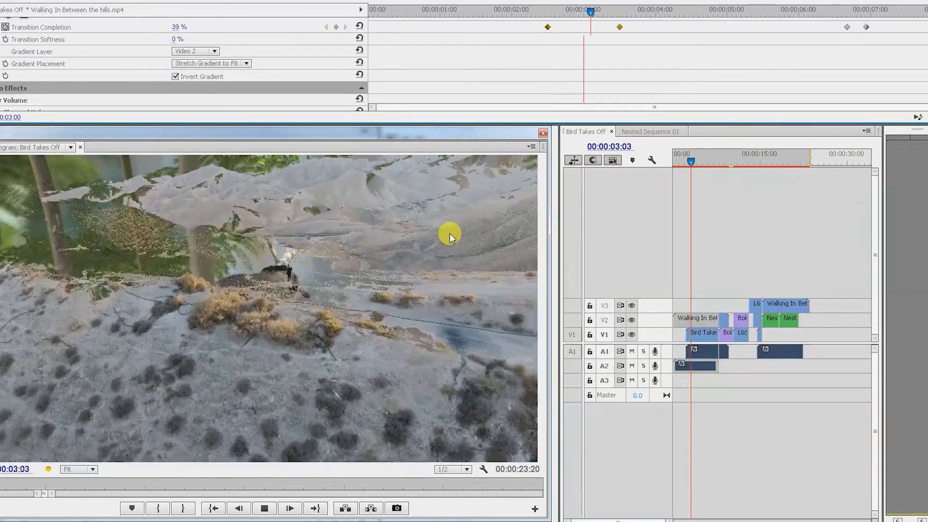